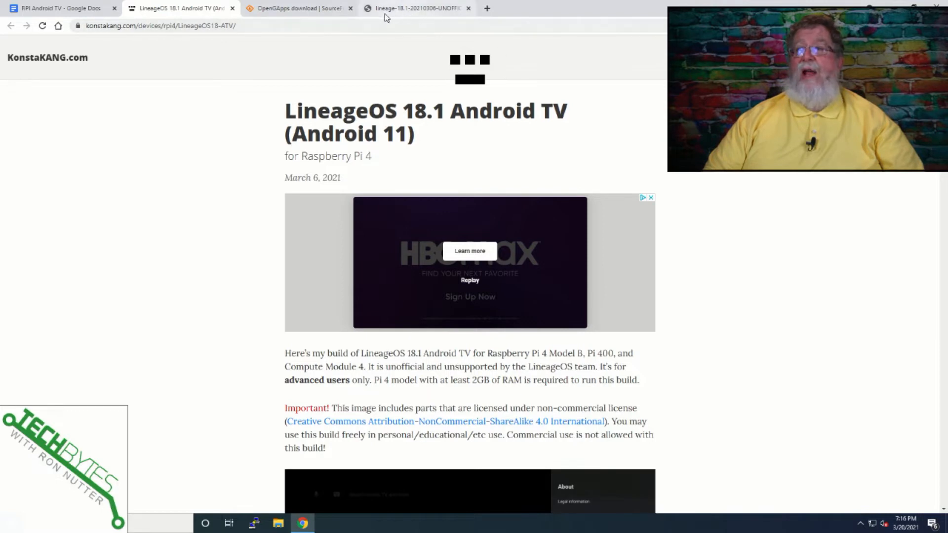
{"action": "mouse_move", "coordinate": [298, 8]}
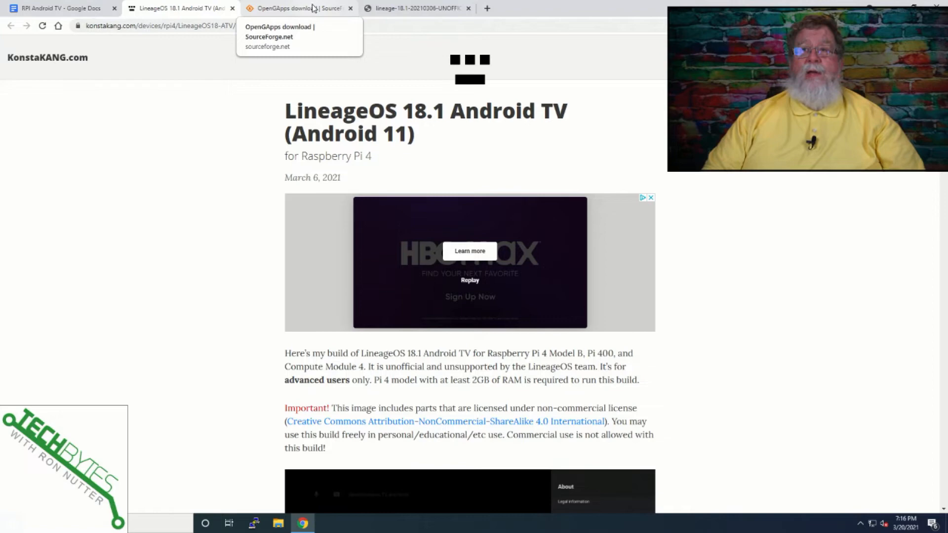
View the OpenGApps SourceForge tab, then return to the LineageOS 18.1 Android TV tab.
{"action": "left_click", "coordinate": [296, 8]}
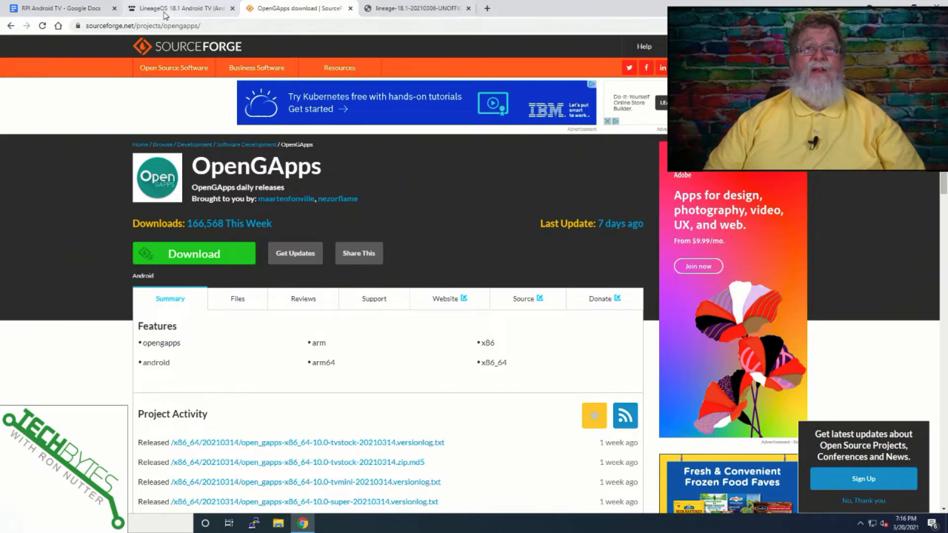
{"action": "left_click", "coordinate": [175, 8]}
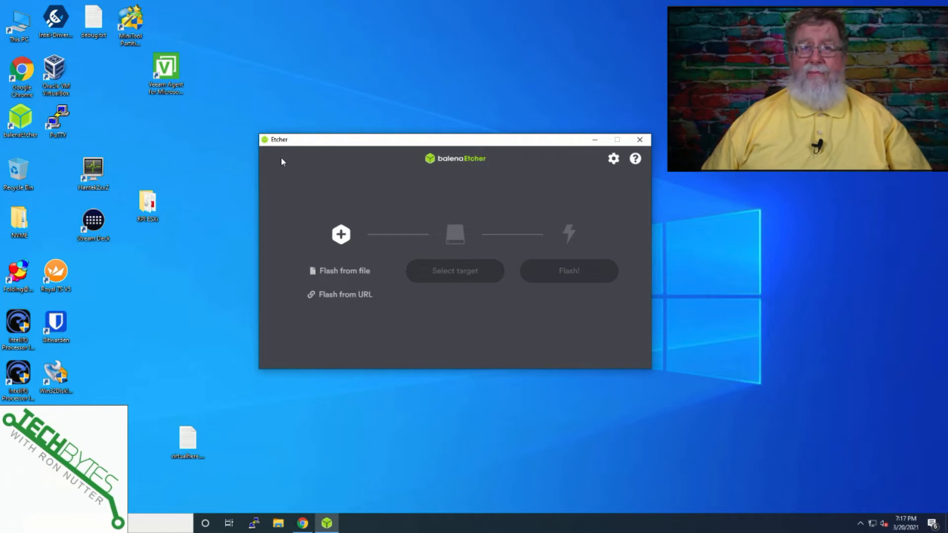
{"action": "mouse_move", "coordinate": [277, 161]}
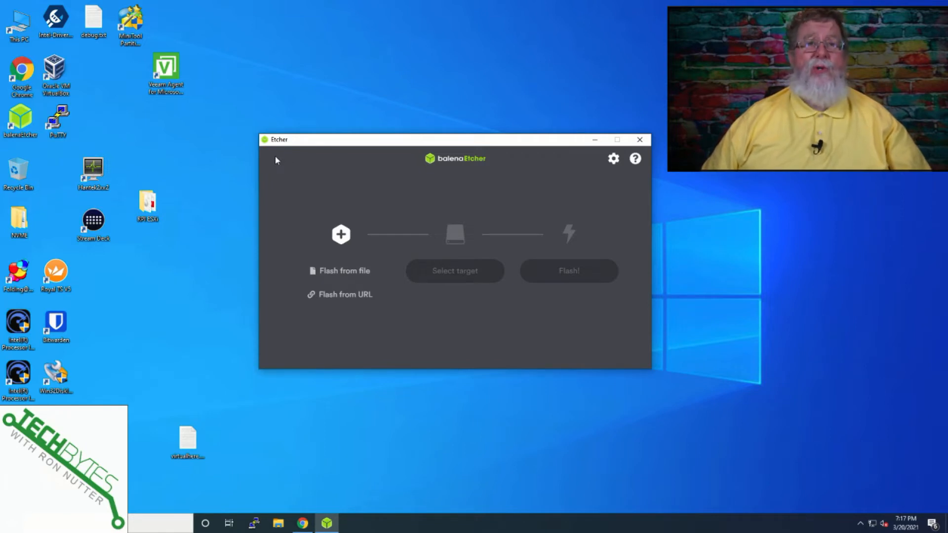
{"action": "mouse_move", "coordinate": [270, 159]}
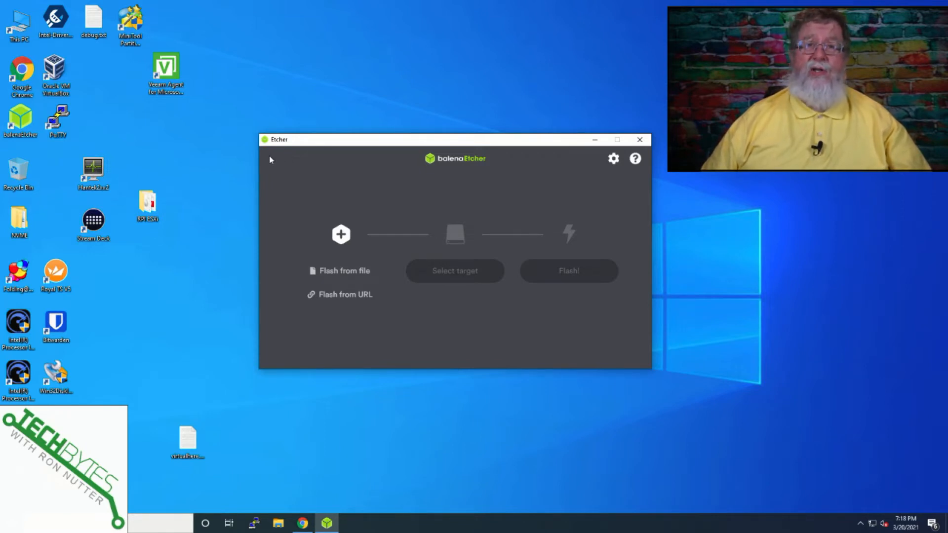
{"action": "mouse_move", "coordinate": [365, 255]}
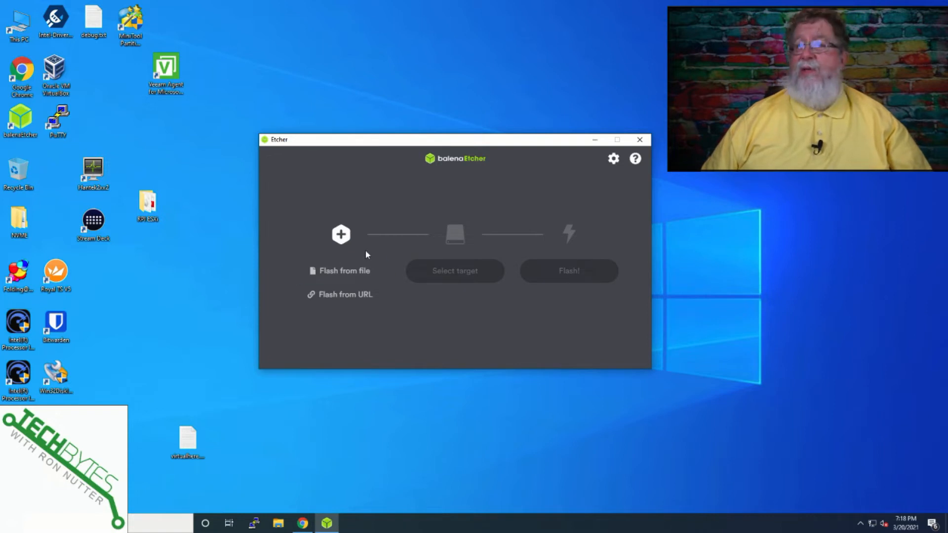
Load the lineage ATV .img and select the 31 GB Generic STORAGE DEVICE USB target.
{"action": "left_click", "coordinate": [345, 270]}
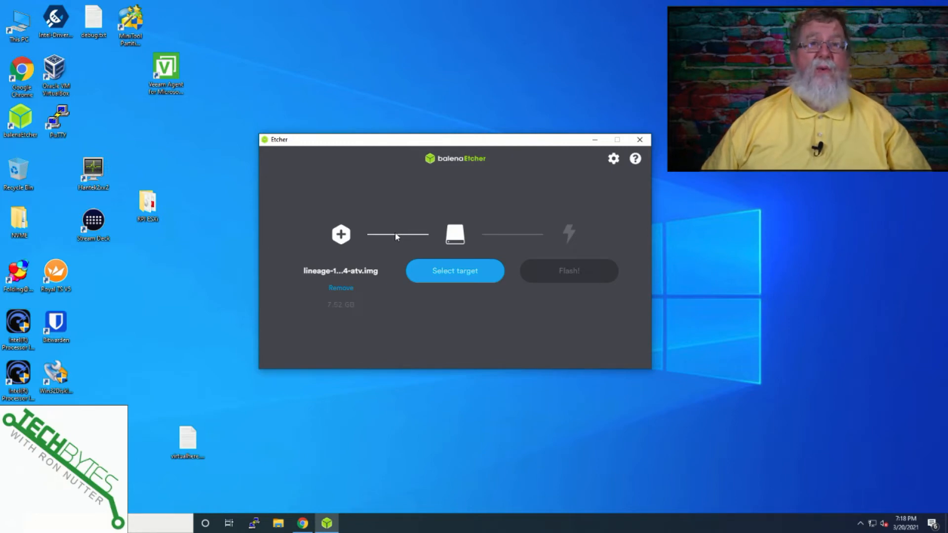
{"action": "mouse_move", "coordinate": [415, 246]}
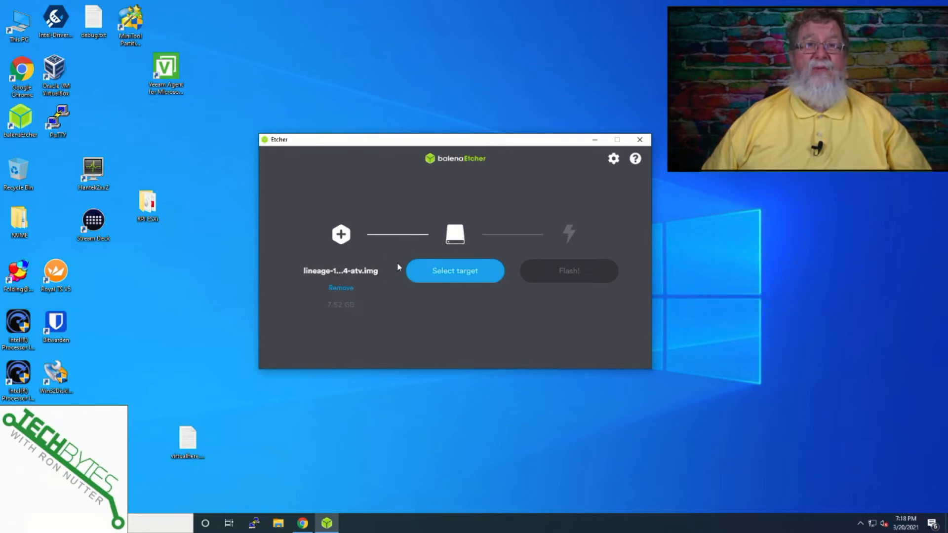
{"action": "mouse_move", "coordinate": [421, 286]}
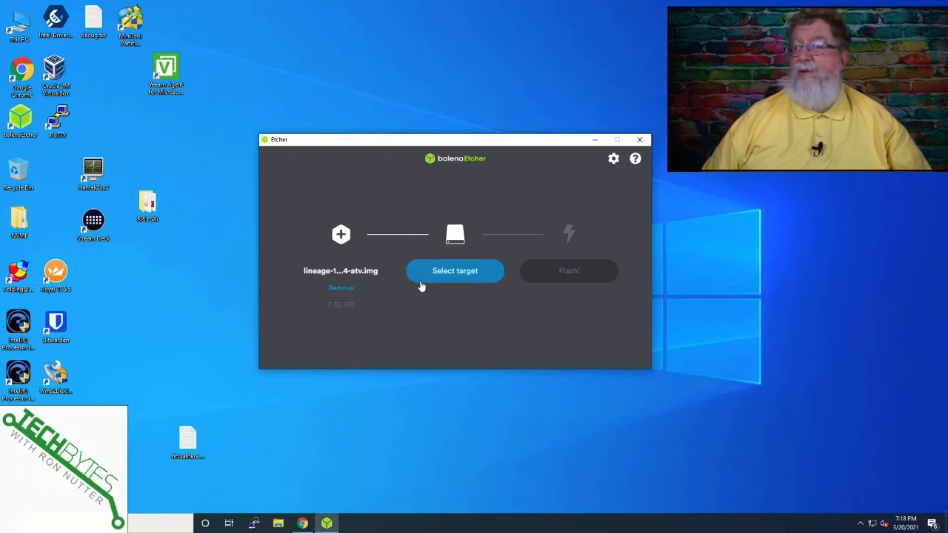
{"action": "left_click", "coordinate": [454, 270]}
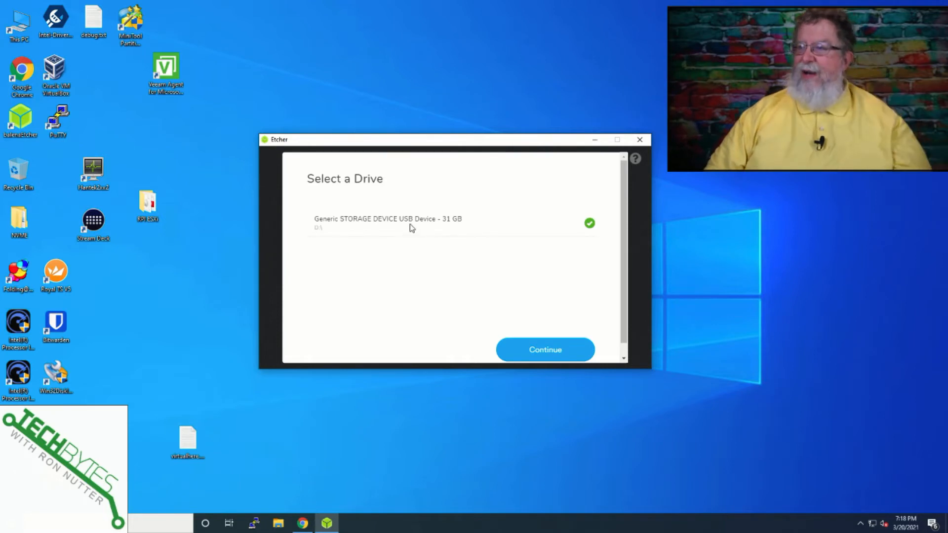
{"action": "left_click", "coordinate": [544, 349]}
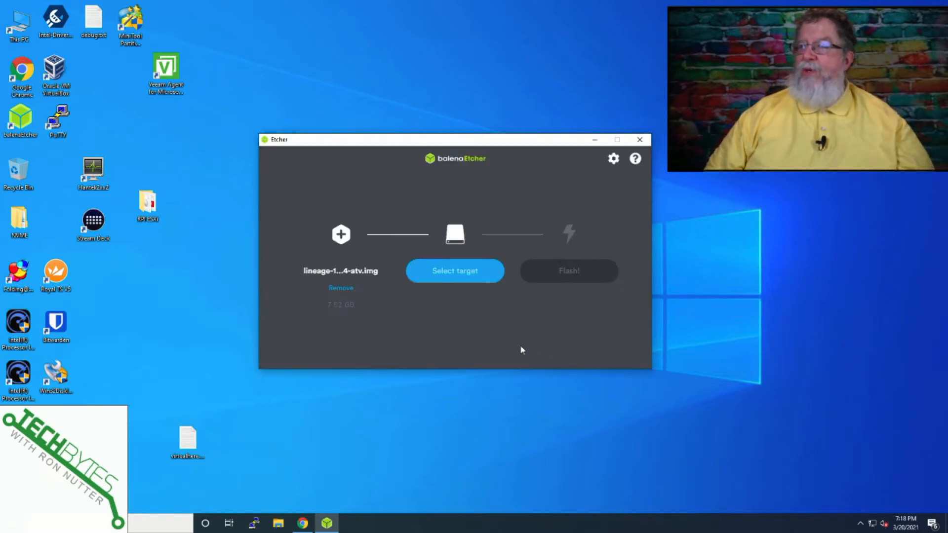
{"action": "left_click", "coordinate": [455, 270]}
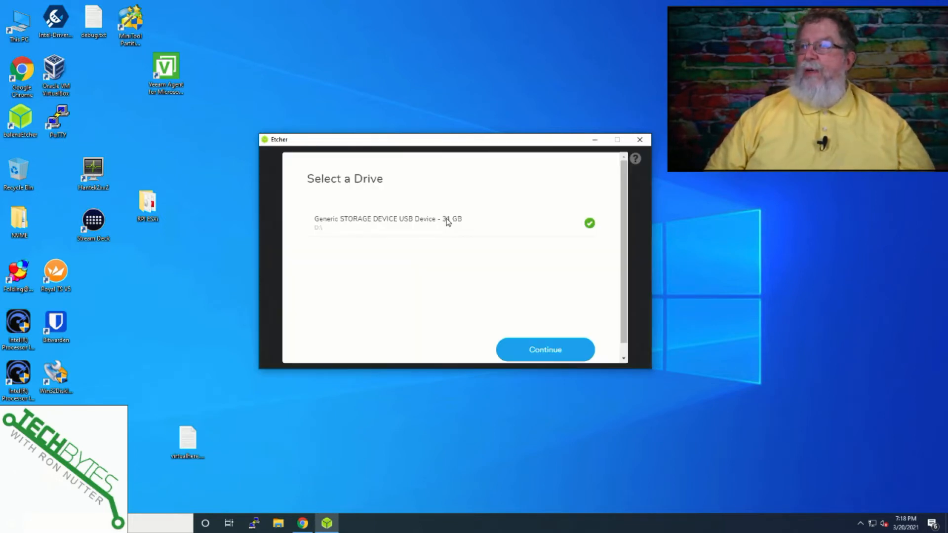
{"action": "left_click", "coordinate": [544, 349]}
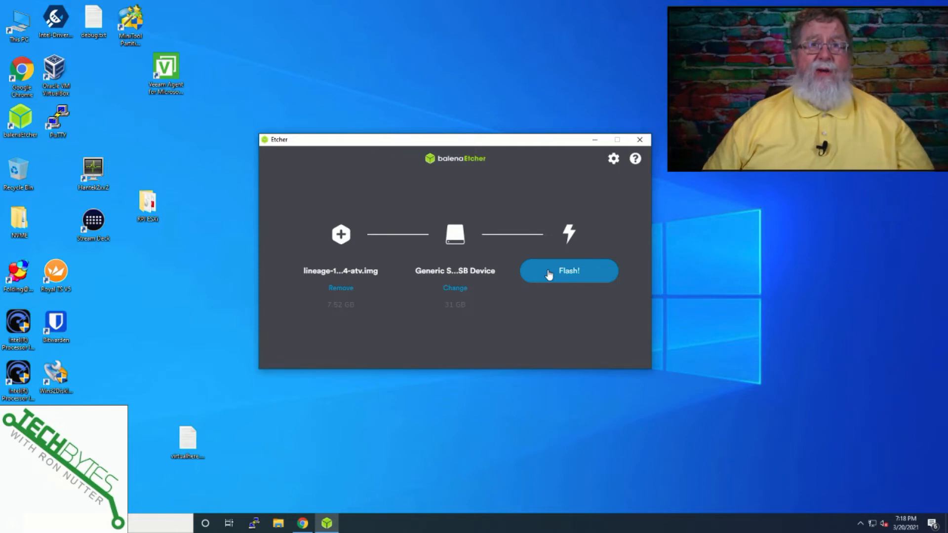
{"action": "left_click", "coordinate": [567, 271]}
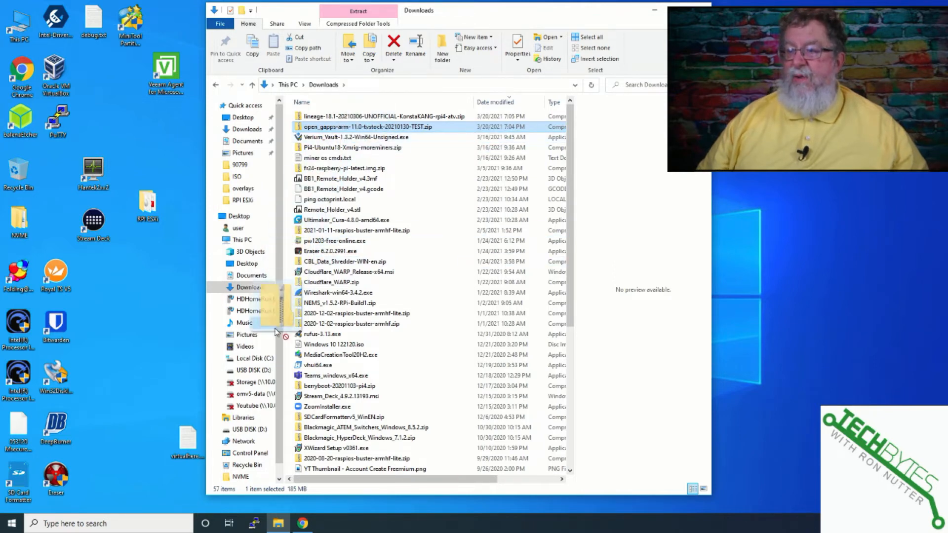
Drag open_gapps-arm-11.0-tvstock-20210130-TEST.zip from Downloads onto USB DISK (D:).
{"action": "left_click_drag", "start_coordinate": [356, 126], "coordinate": [254, 371]}
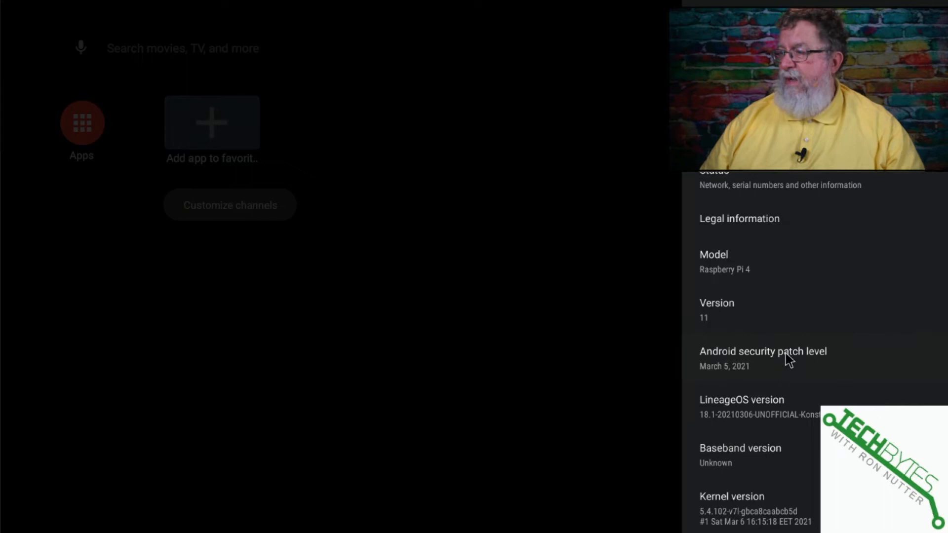
Review the About info (Raspberry Pi 4, Android 11, LineageOS 18.1), then reboot.
{"action": "scroll", "scroll_direction": "down", "scroll_amount": 3}
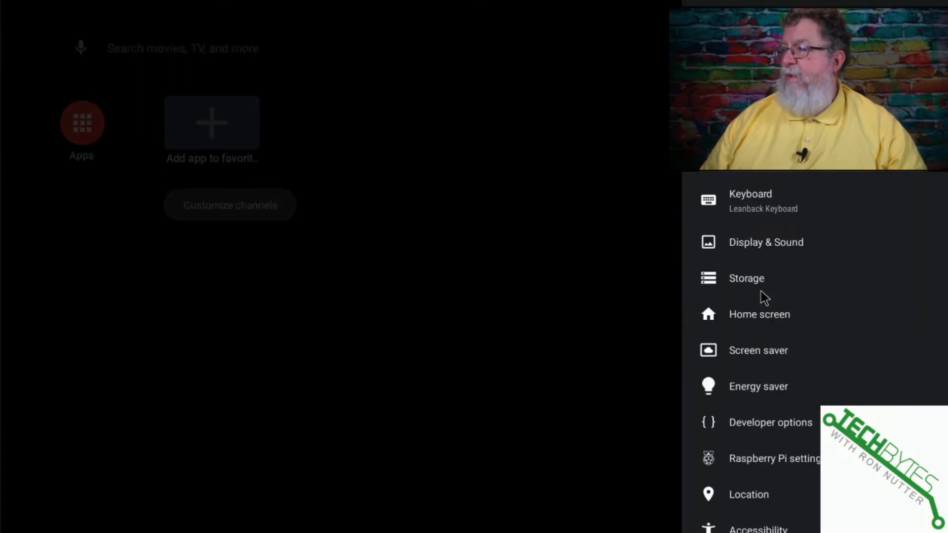
{"action": "scroll", "scroll_direction": "down", "scroll_amount": 3}
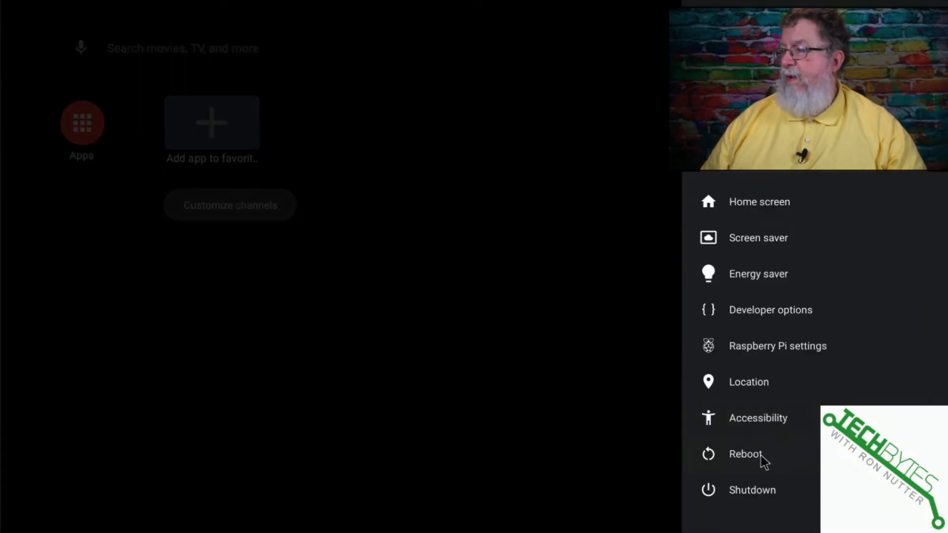
{"action": "left_click", "coordinate": [746, 454]}
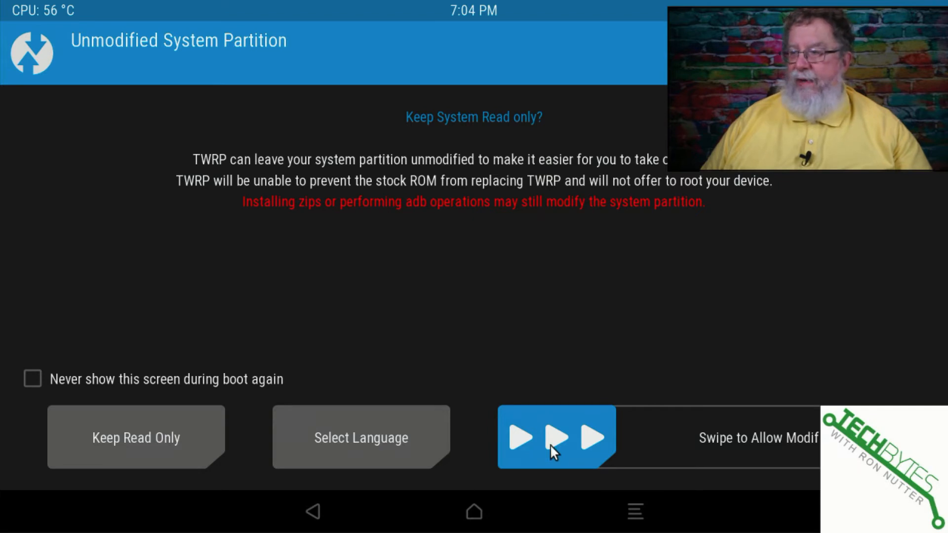
Allow system modifications, then pick the open_gapps-arm-11.0-tvstock zip from USB storage.
{"action": "left_click_drag", "start_coordinate": [556, 436], "coordinate": [804, 437]}
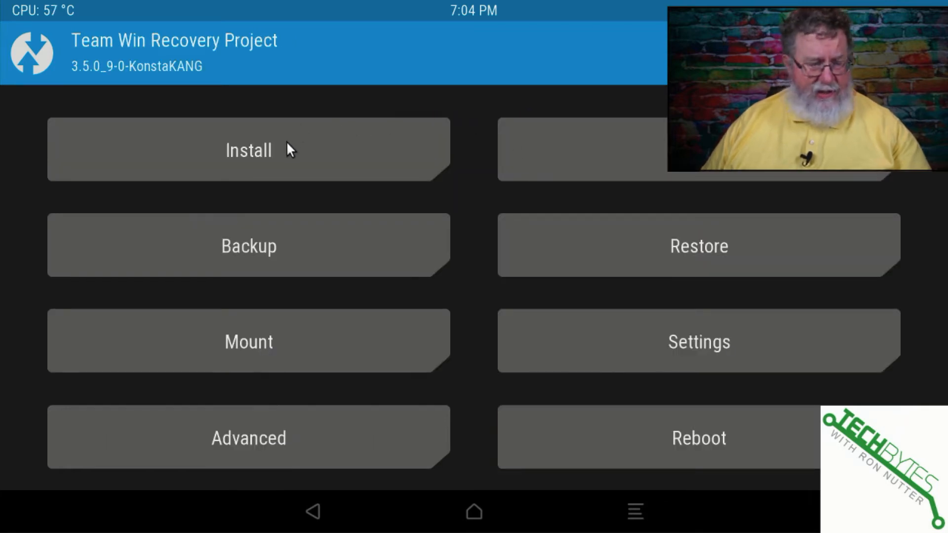
{"action": "left_click", "coordinate": [248, 150]}
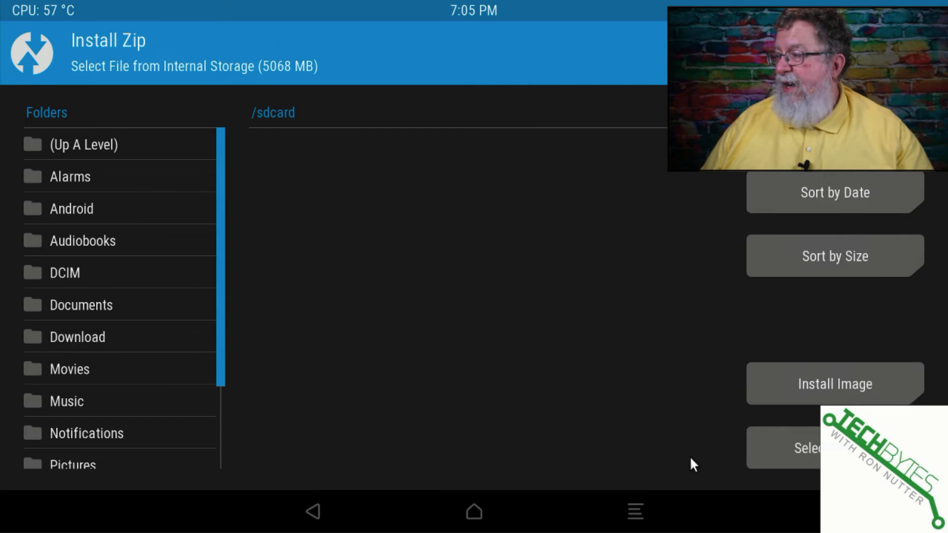
{"action": "left_click", "coordinate": [804, 447]}
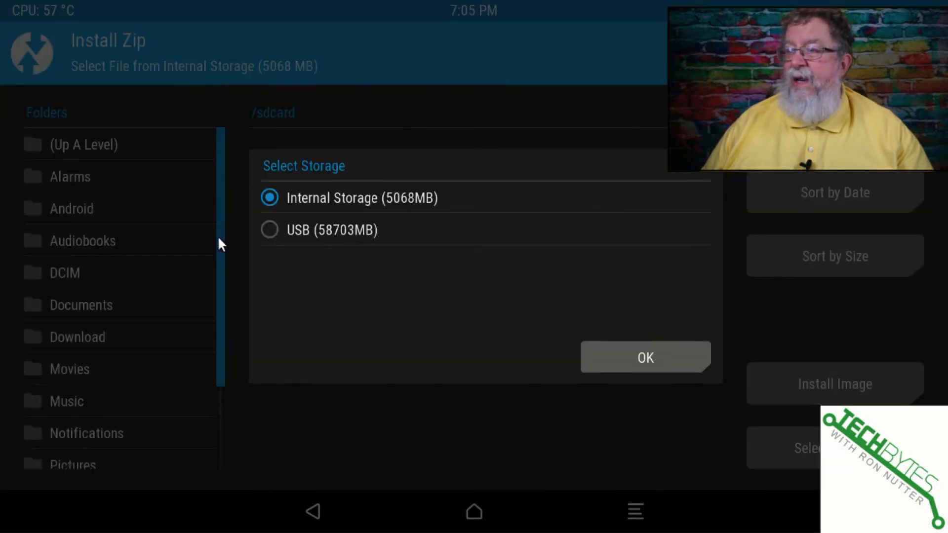
{"action": "left_click", "coordinate": [269, 229]}
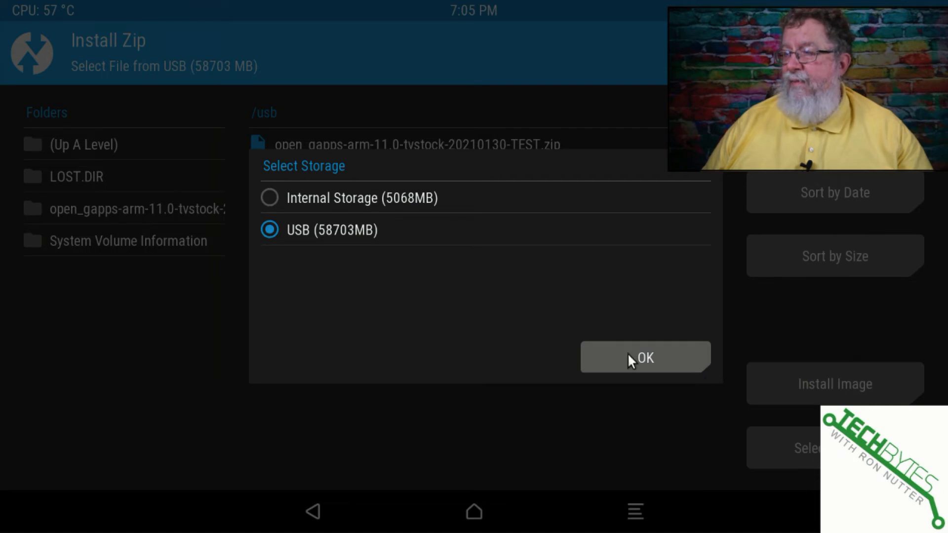
{"action": "left_click", "coordinate": [645, 356]}
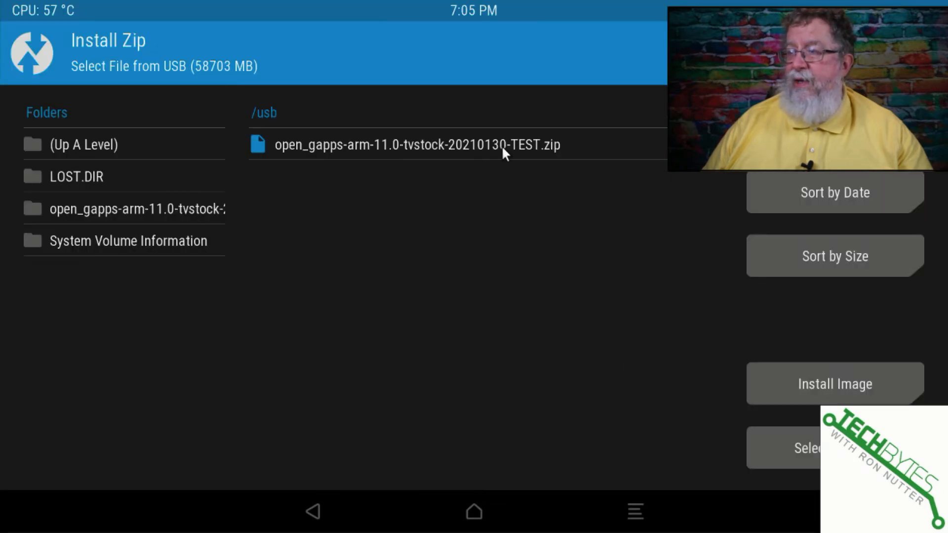
{"action": "left_click", "coordinate": [417, 144]}
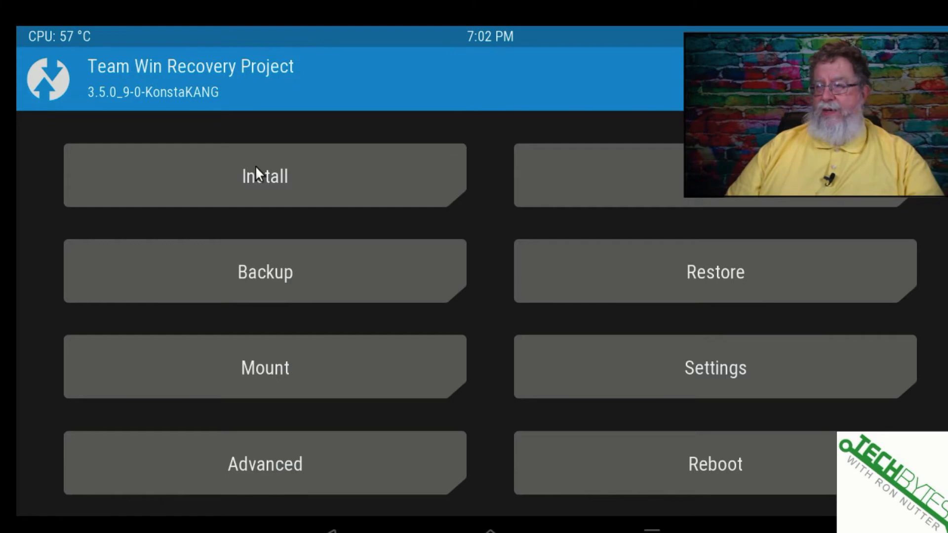
{"action": "mouse_move", "coordinate": [294, 184]}
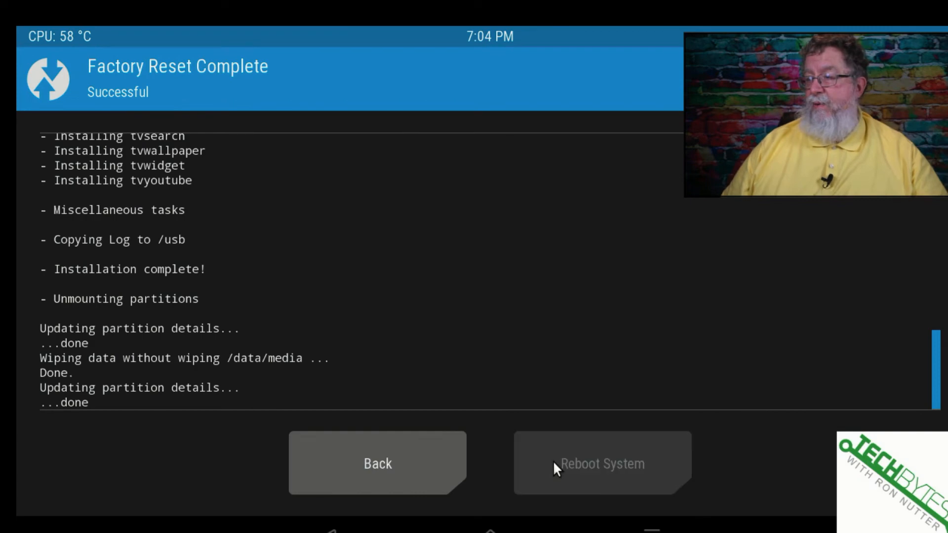
Reboot System once the OpenGApps install and factory reset show Successful.
{"action": "left_click", "coordinate": [601, 464]}
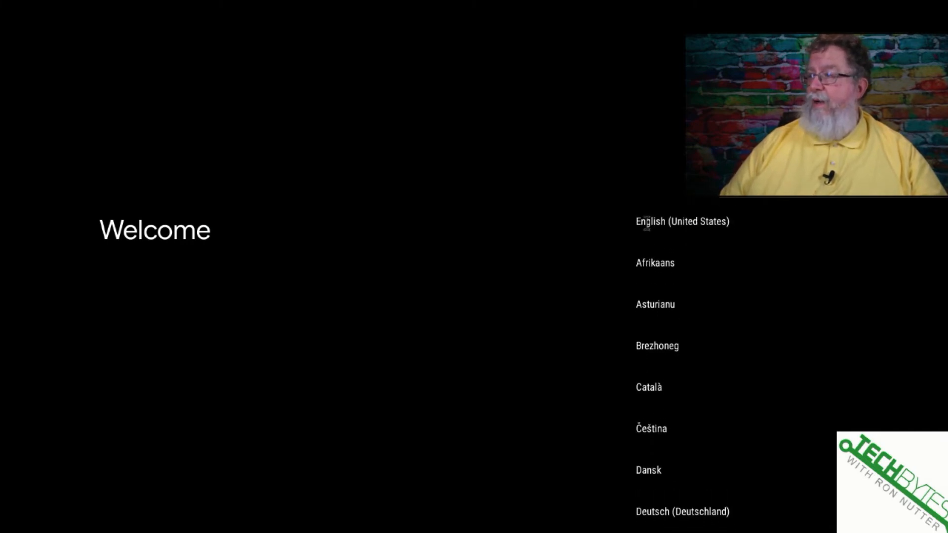
Choose English (United States), then set up using the TV remote.
{"action": "left_click", "coordinate": [681, 221]}
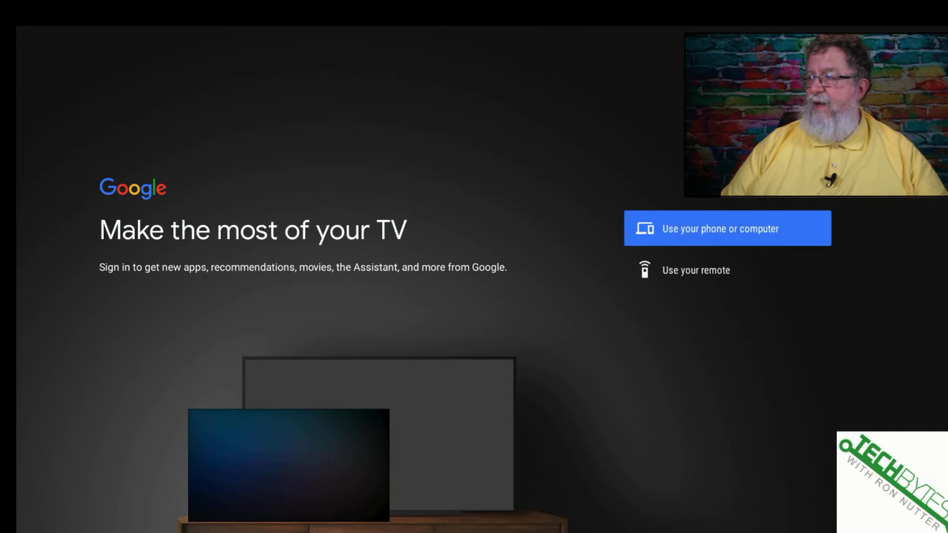
{"action": "left_click", "coordinate": [726, 228]}
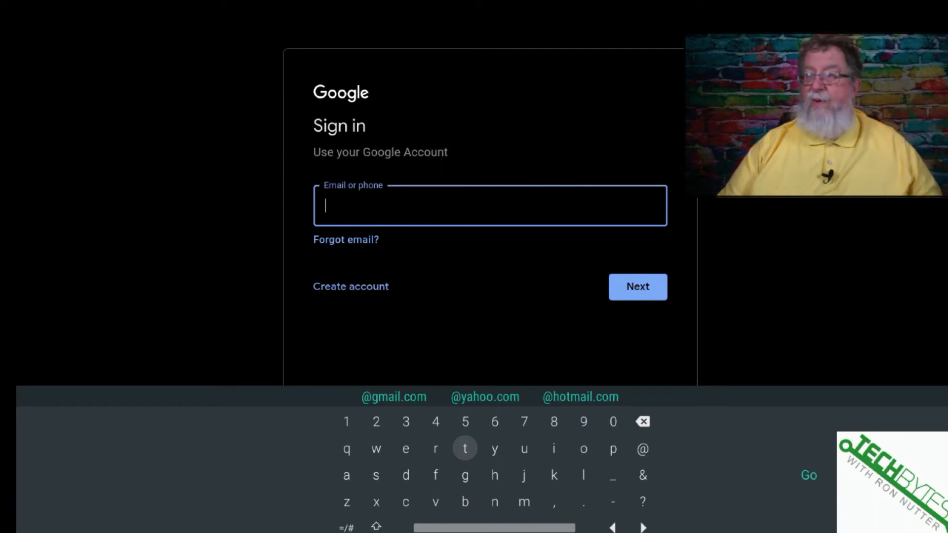
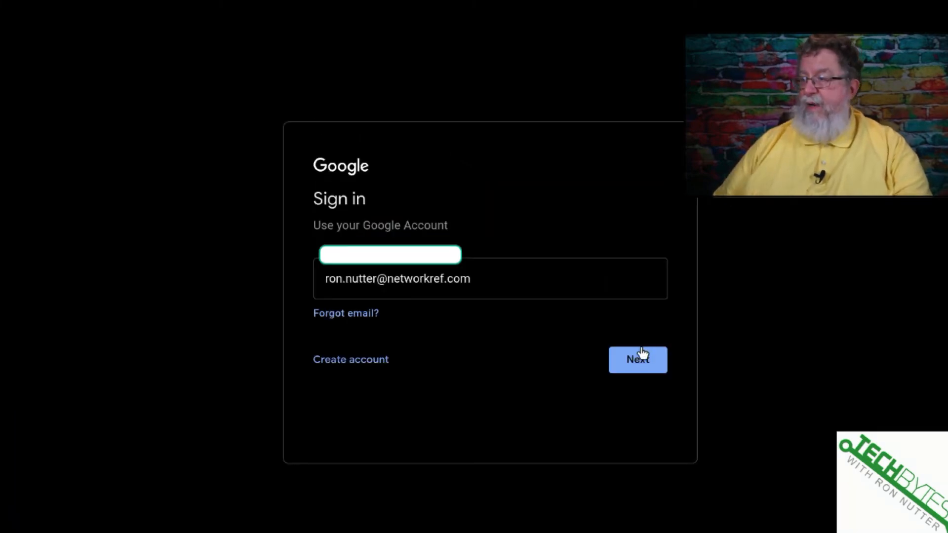
Enter the Google account email and password.
{"action": "left_click", "coordinate": [637, 359]}
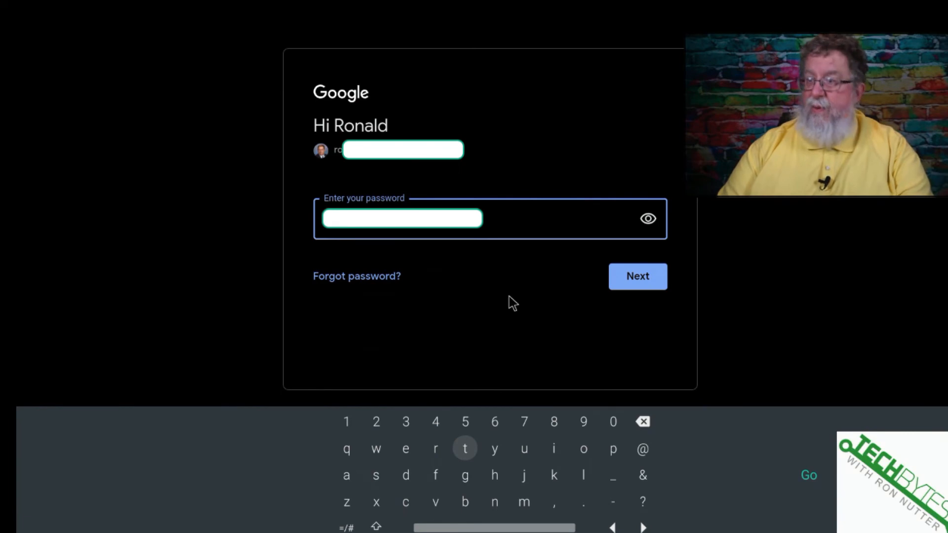
{"action": "left_click", "coordinate": [637, 277]}
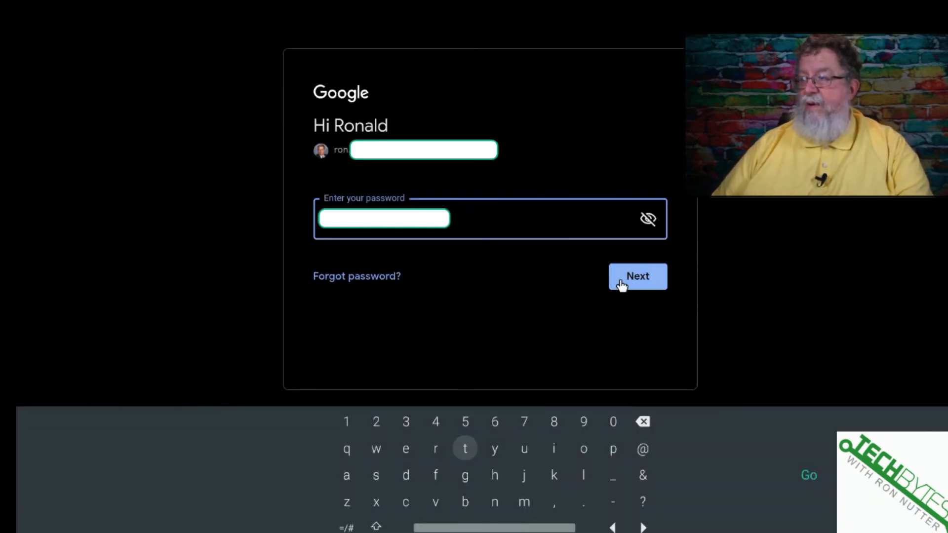
{"action": "left_click", "coordinate": [637, 276]}
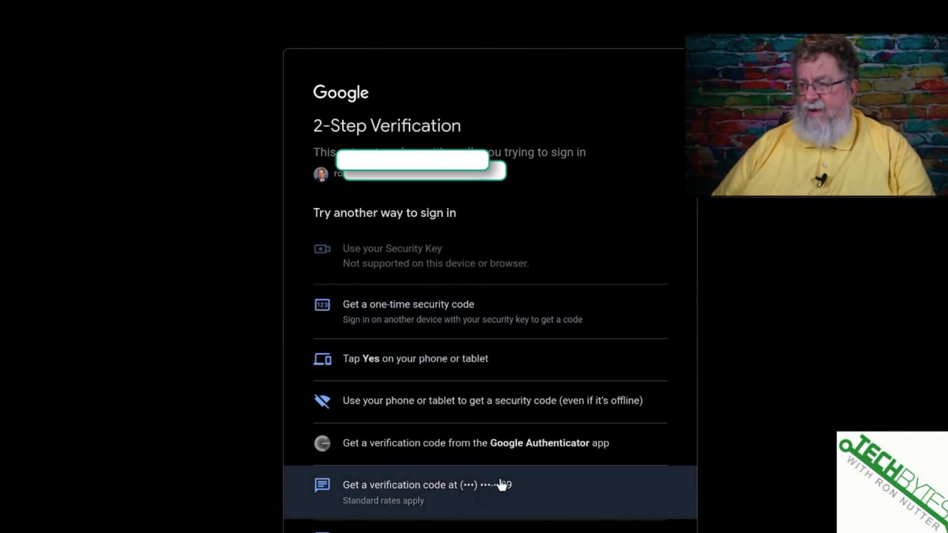
Pass 2-Step Verification using a code sent by text message.
{"action": "left_click", "coordinate": [423, 492]}
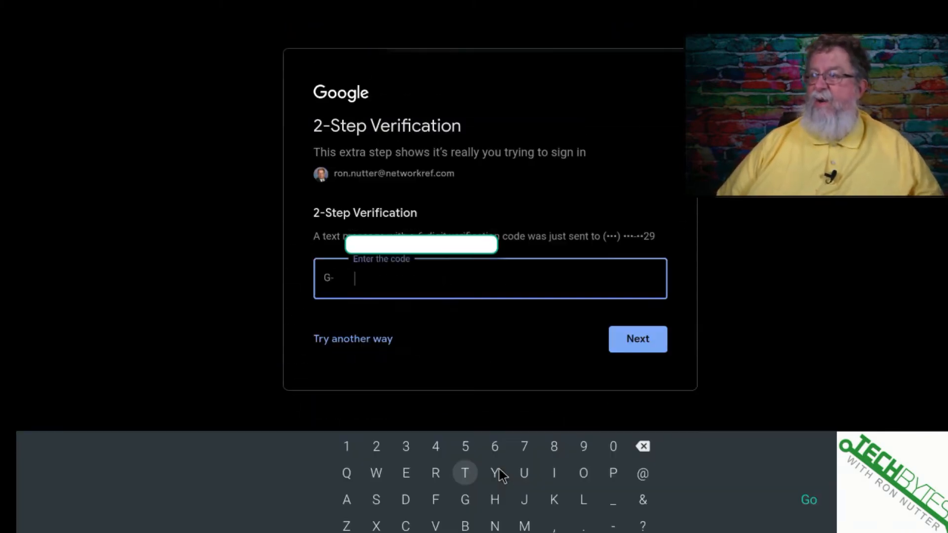
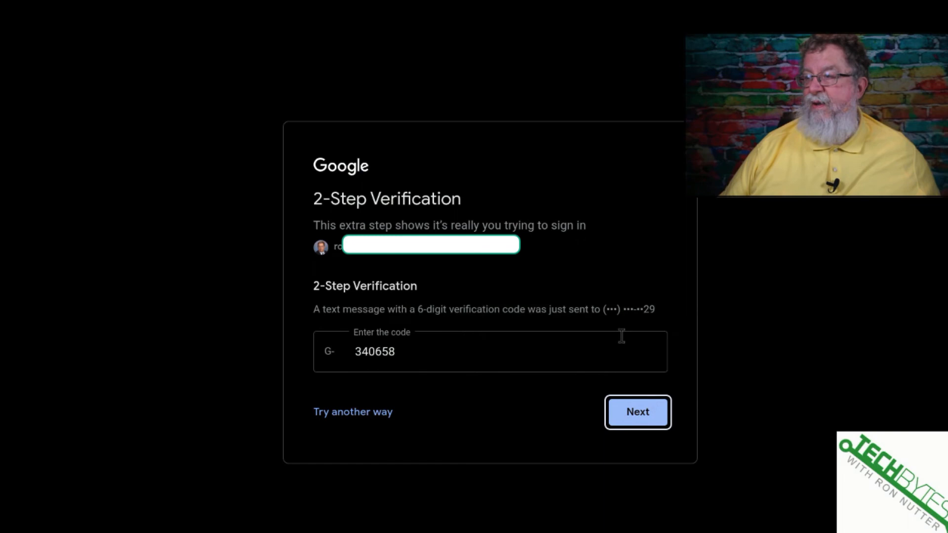
{"action": "left_click", "coordinate": [637, 411]}
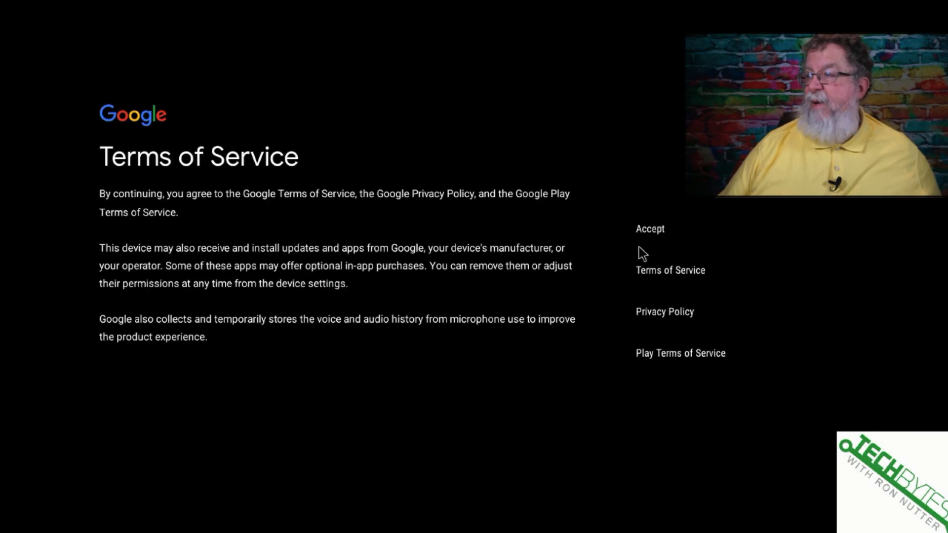
Accept the Terms of Service, then Continue on the Google Assistant intro.
{"action": "left_click", "coordinate": [649, 229]}
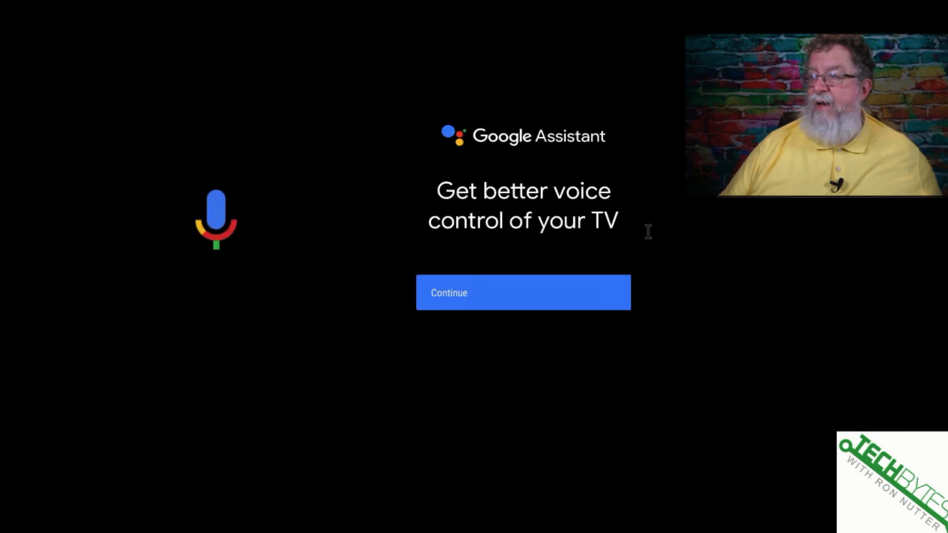
{"action": "left_click", "coordinate": [523, 292]}
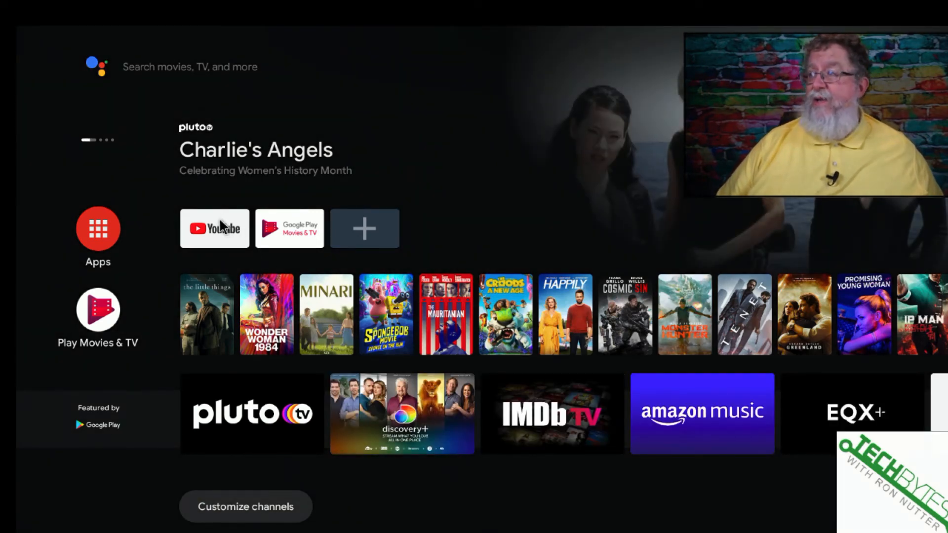
{"action": "left_click", "coordinate": [213, 228]}
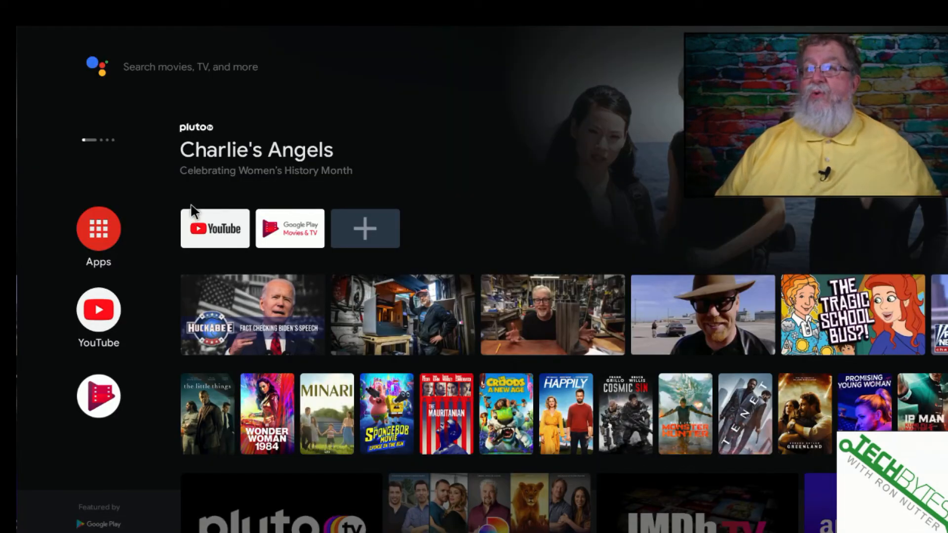
{"action": "mouse_move", "coordinate": [281, 286]}
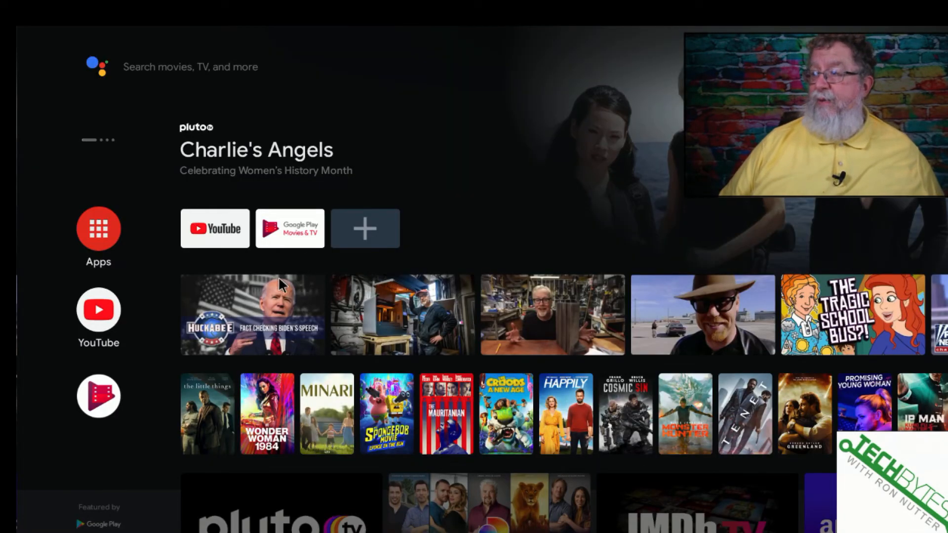